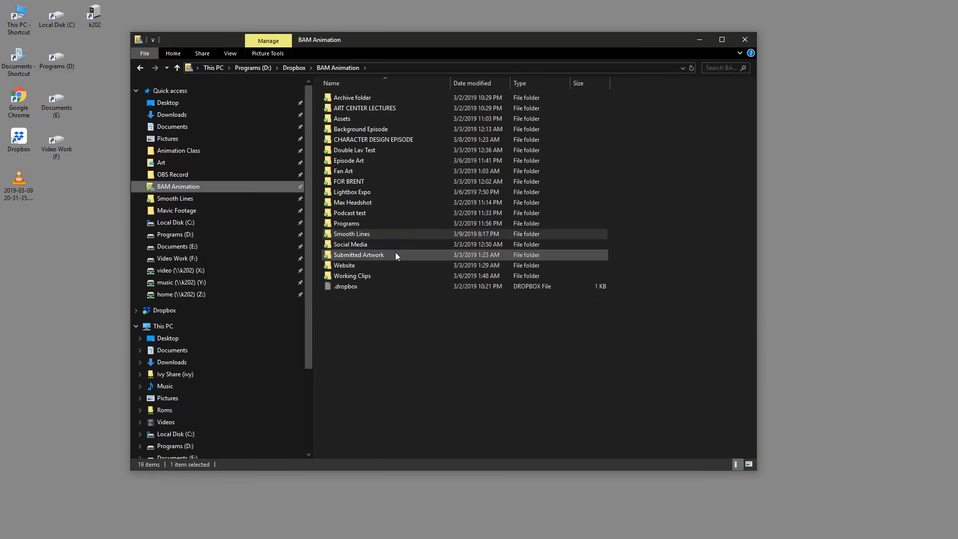
Open the Submitted Artwork folder and scroll through the fan-submitted sketches
double_click(359, 255)
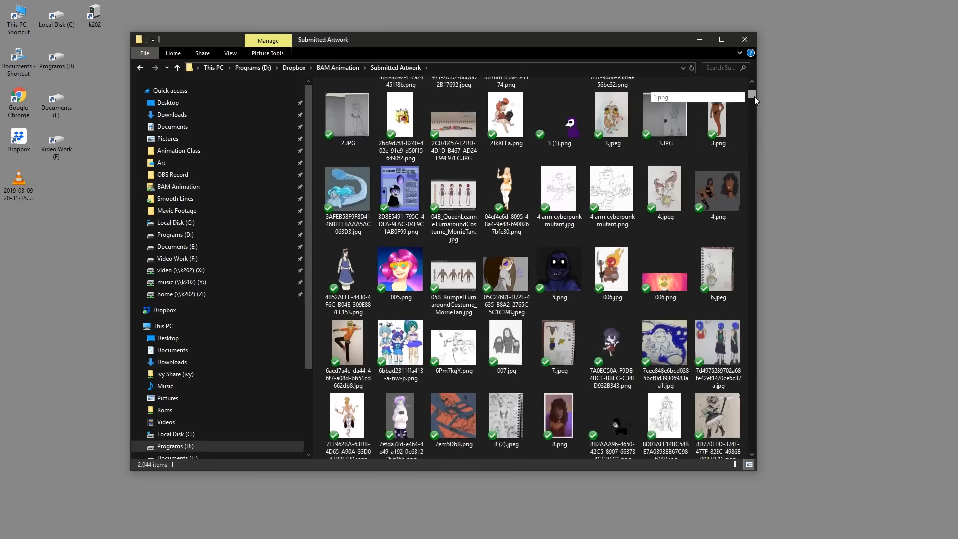
scroll("down", 3)
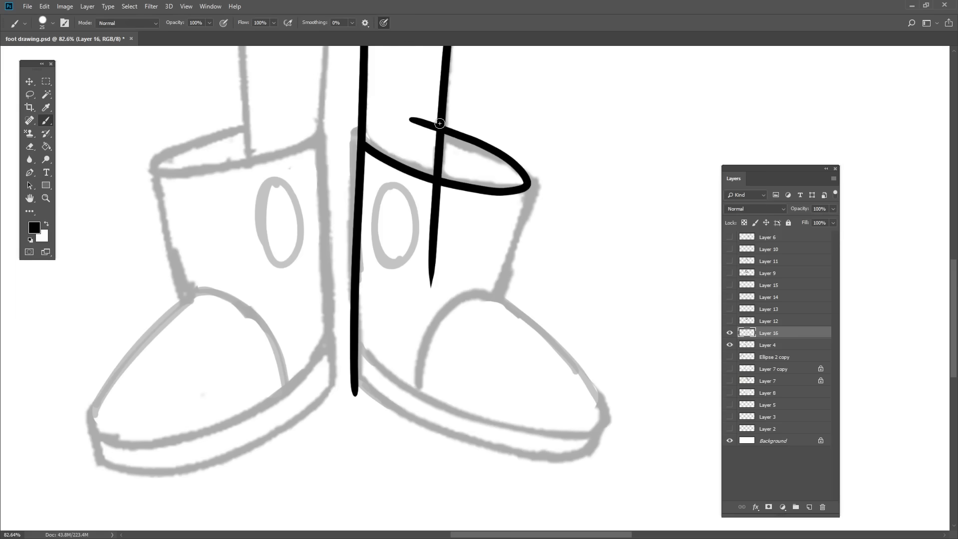
Ink another black outline stroke and a mark on the right boot on Layer 16
left_click_drag(440, 123, 346, 390)
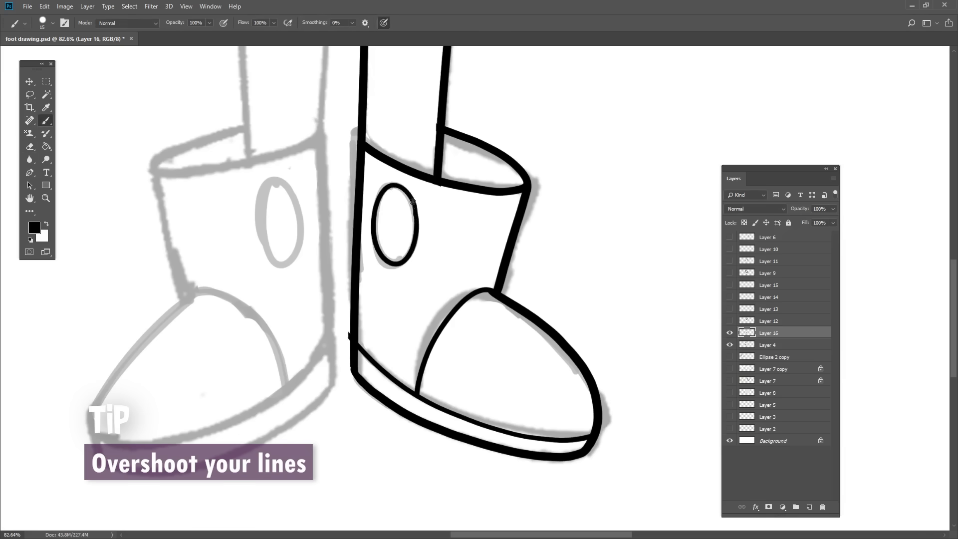
left_click(729, 345)
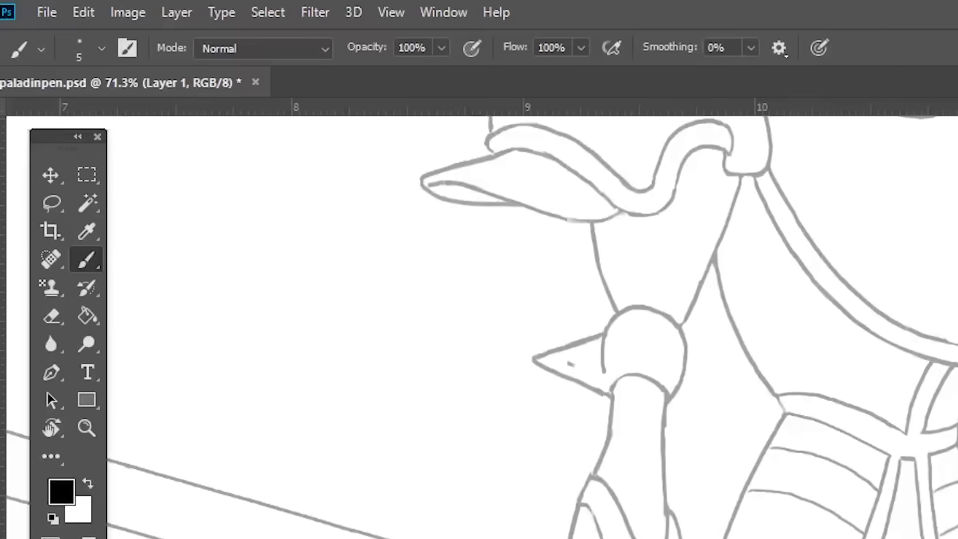
Place the first thin size-5 black ink mark on the paladin sketch
left_click(52, 402)
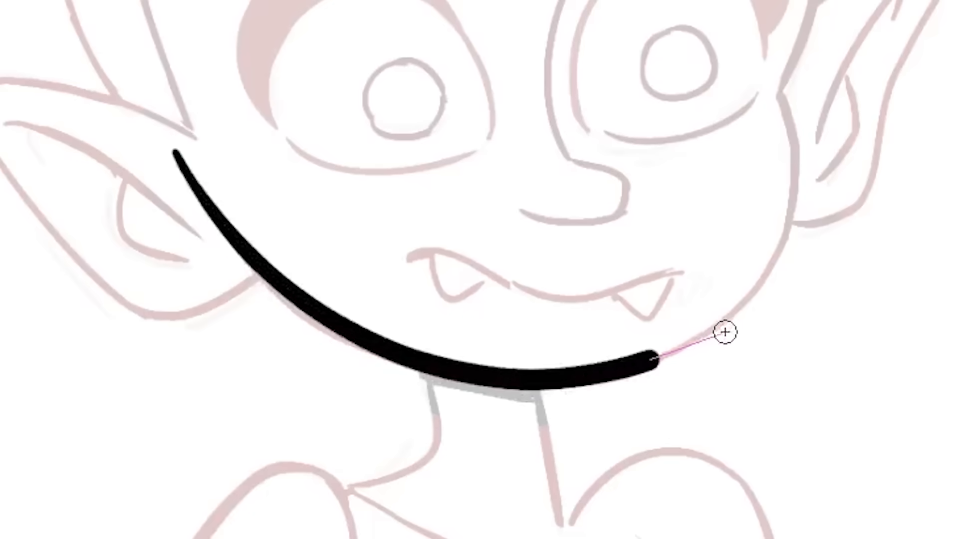
Drag one smoothed black brush stroke along the pointy-eared character's jawline
left_click_drag(724, 332, 764, 29)
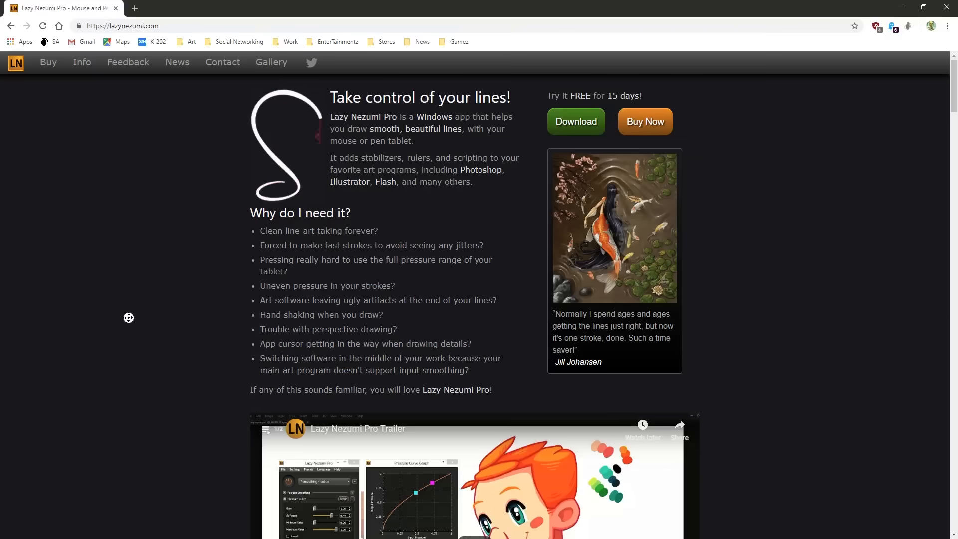
Scroll down the lazynezumi.com page before heading to Creative Cloud plans
scroll("down", 3)
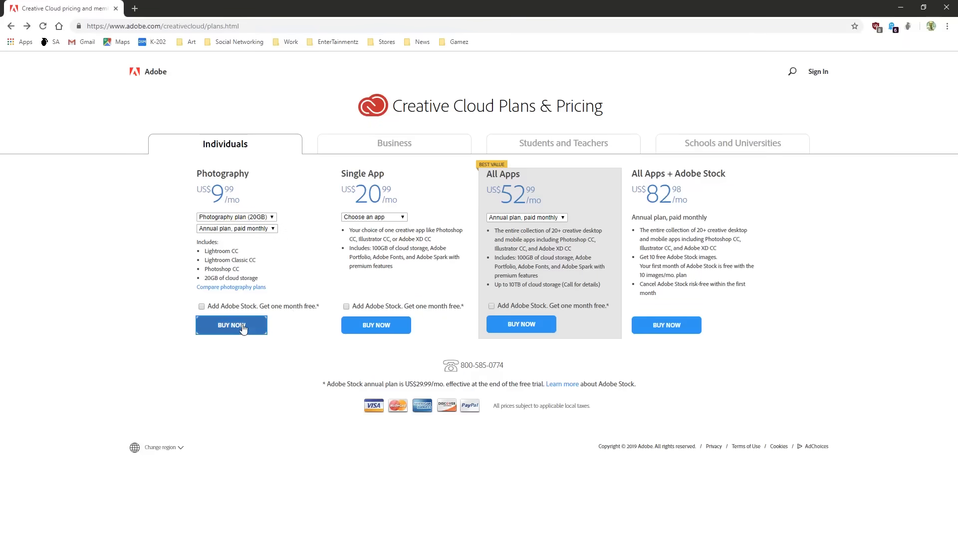
Choose BUY NOW for the US$9.99/month Photography plan
left_click(231, 325)
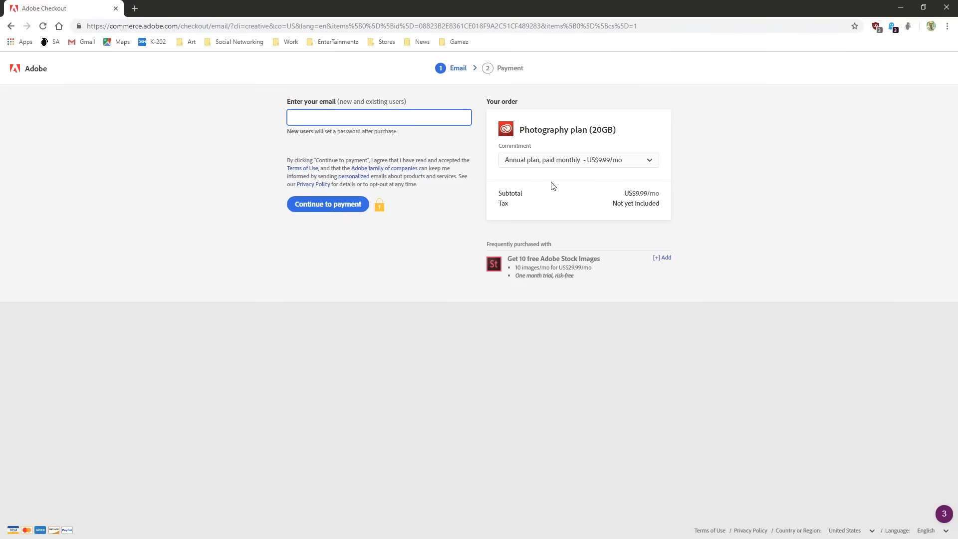